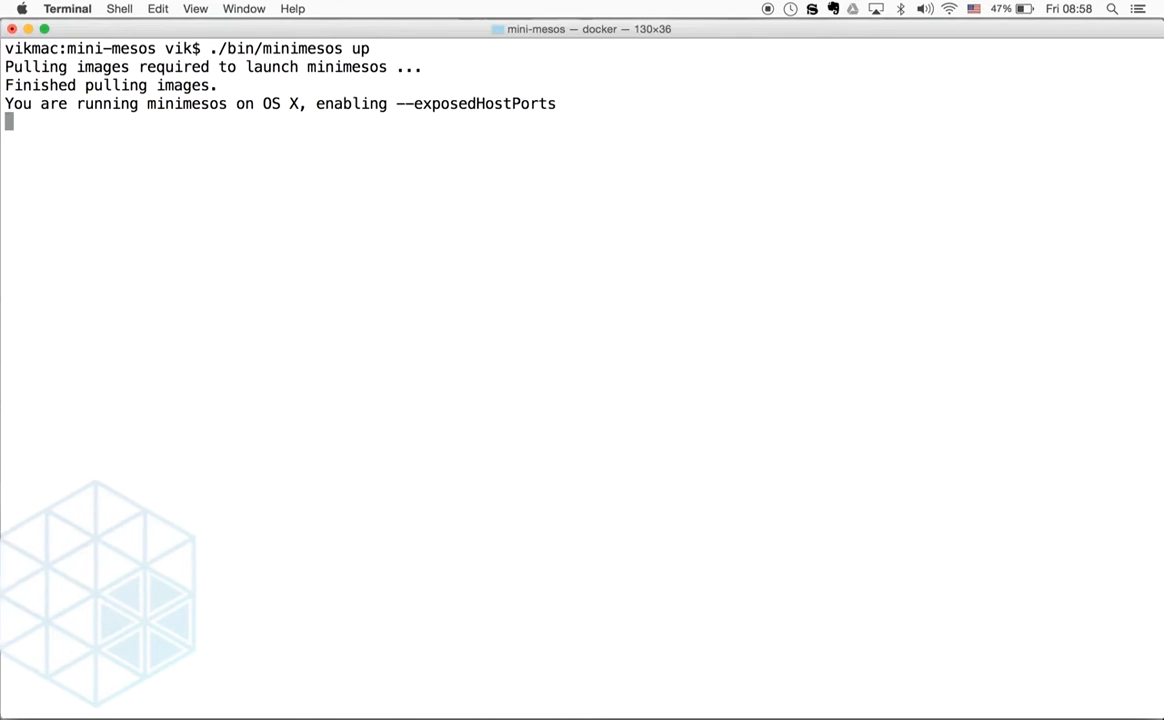
List the launched containers with docker ps and move to the cluster pages in Chrome.
type("do")
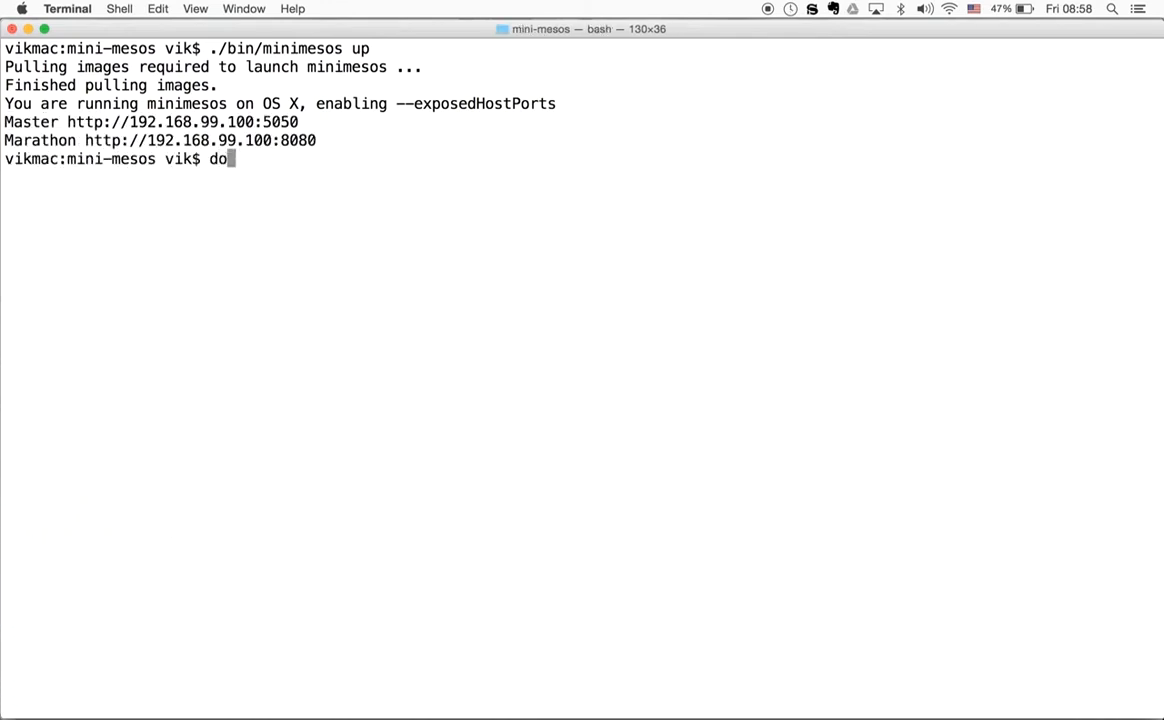
type("cker ps -a")
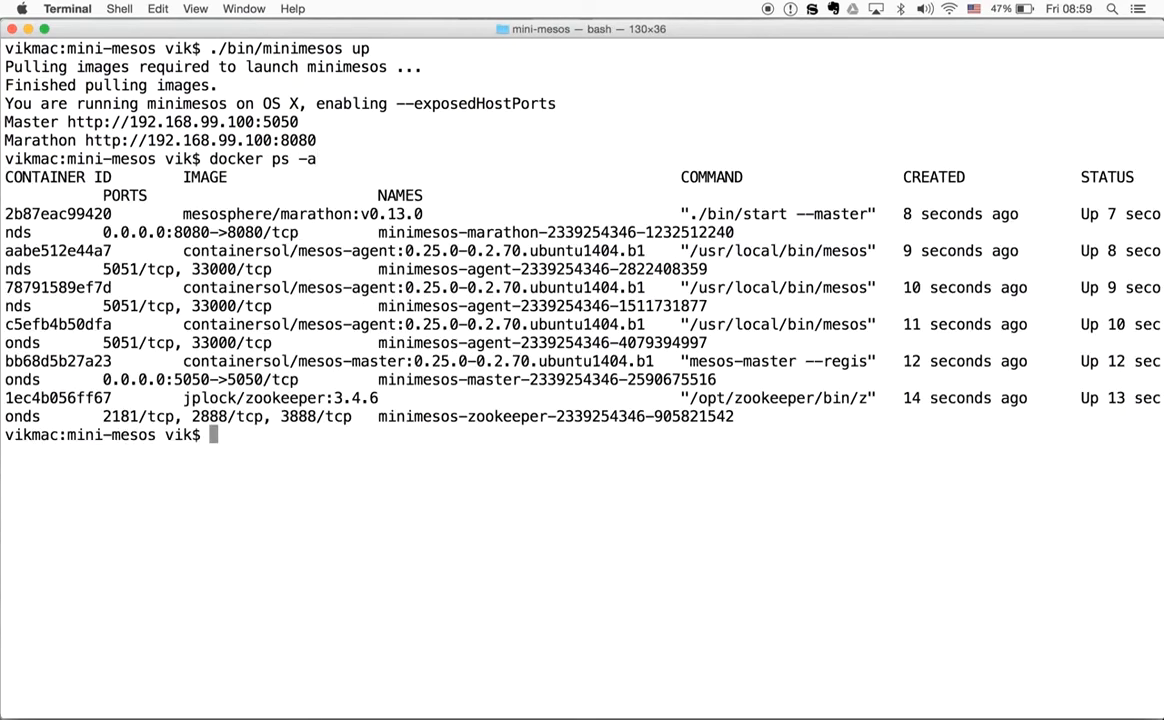
left_click(366, 360)
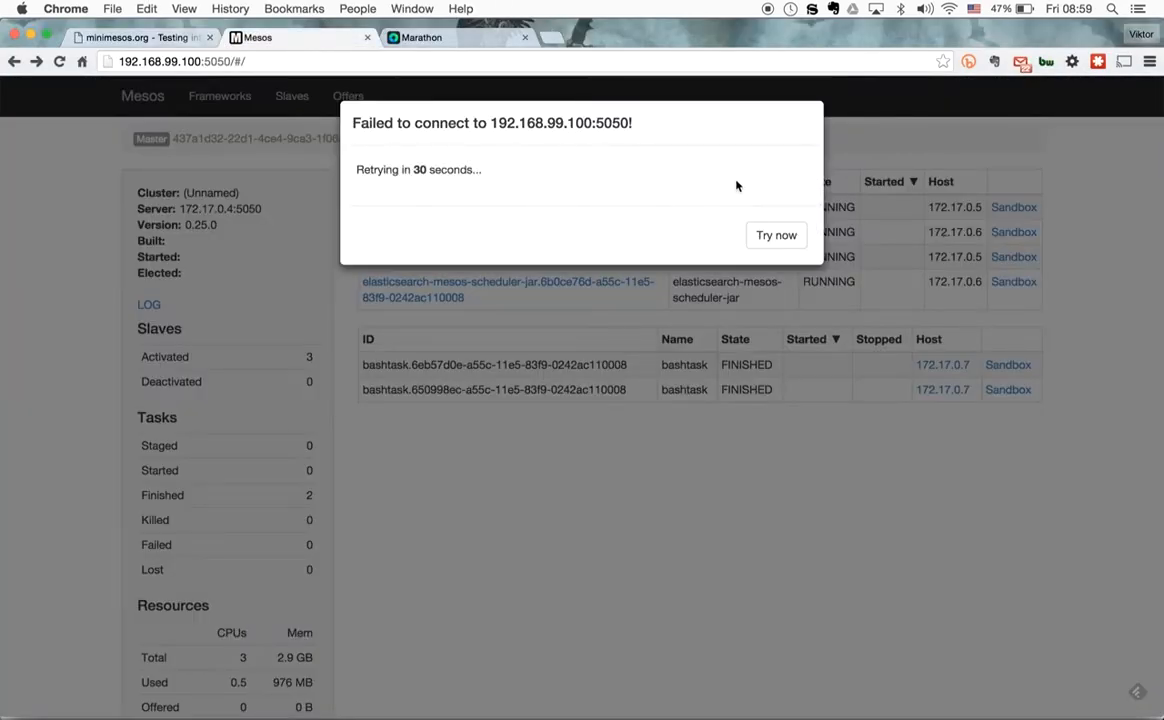
Retry the master connection and reload the overview showing three agents and no tasks.
left_click(776, 236)
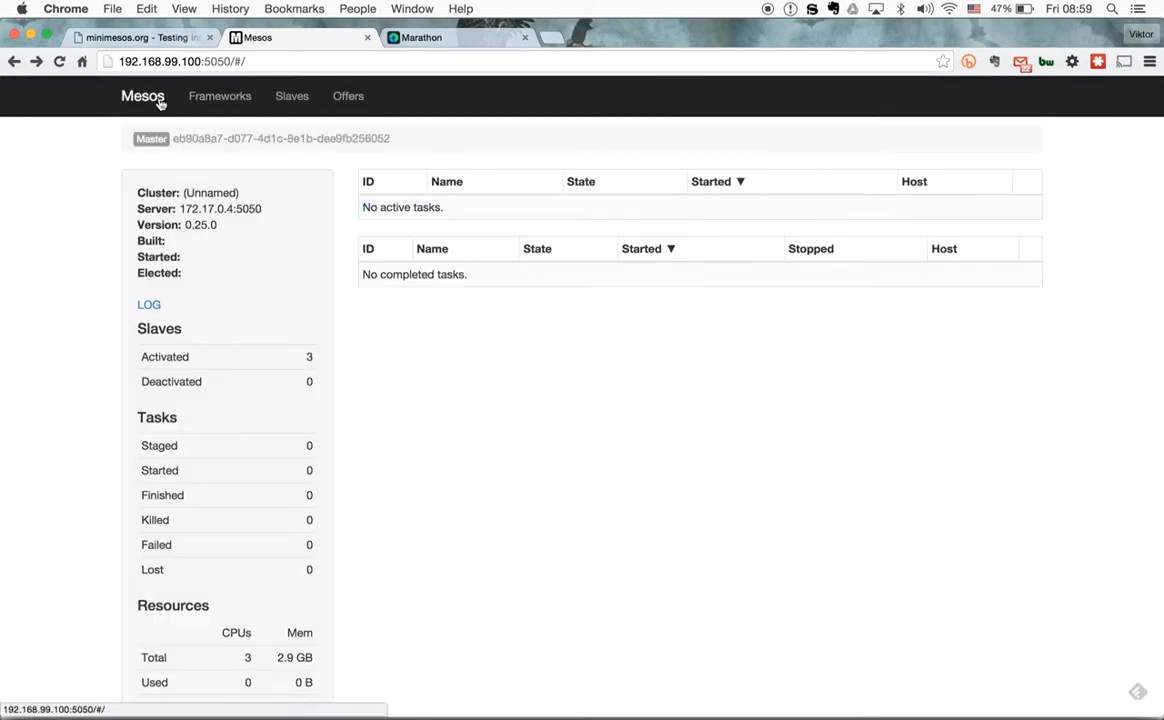
left_click(420, 36)
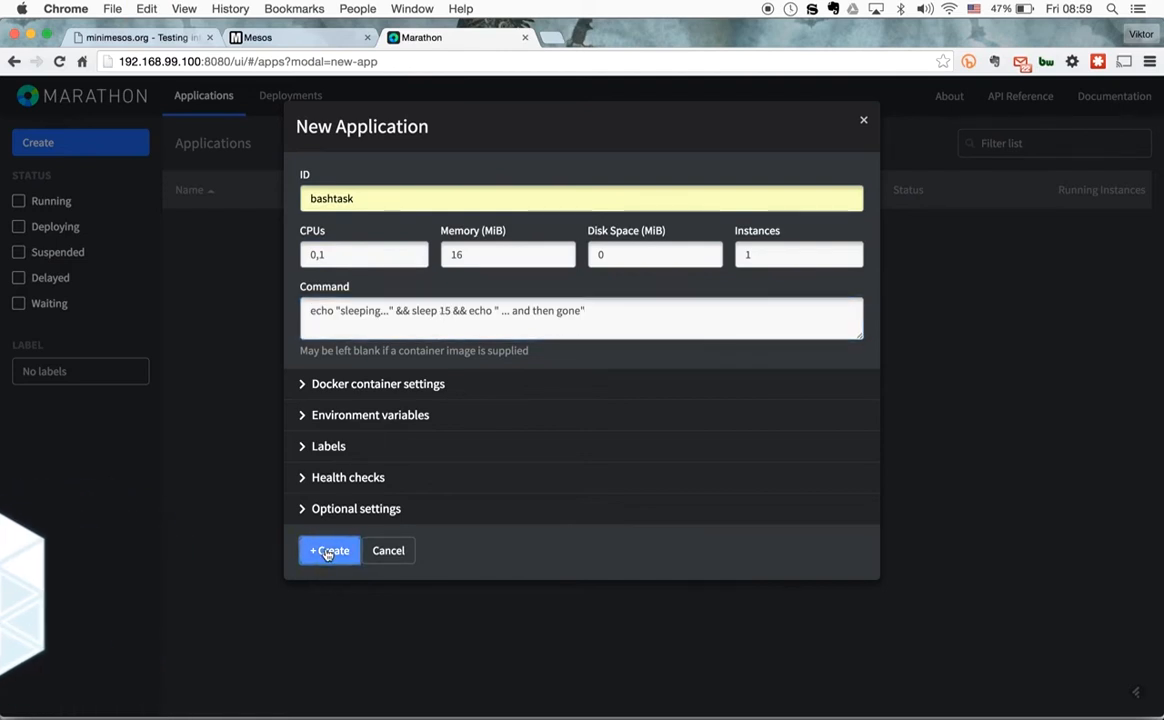
Submit the bashtask application with 0.1 CPUs, 16 MB and the echo/sleep 15 command.
left_click(258, 360)
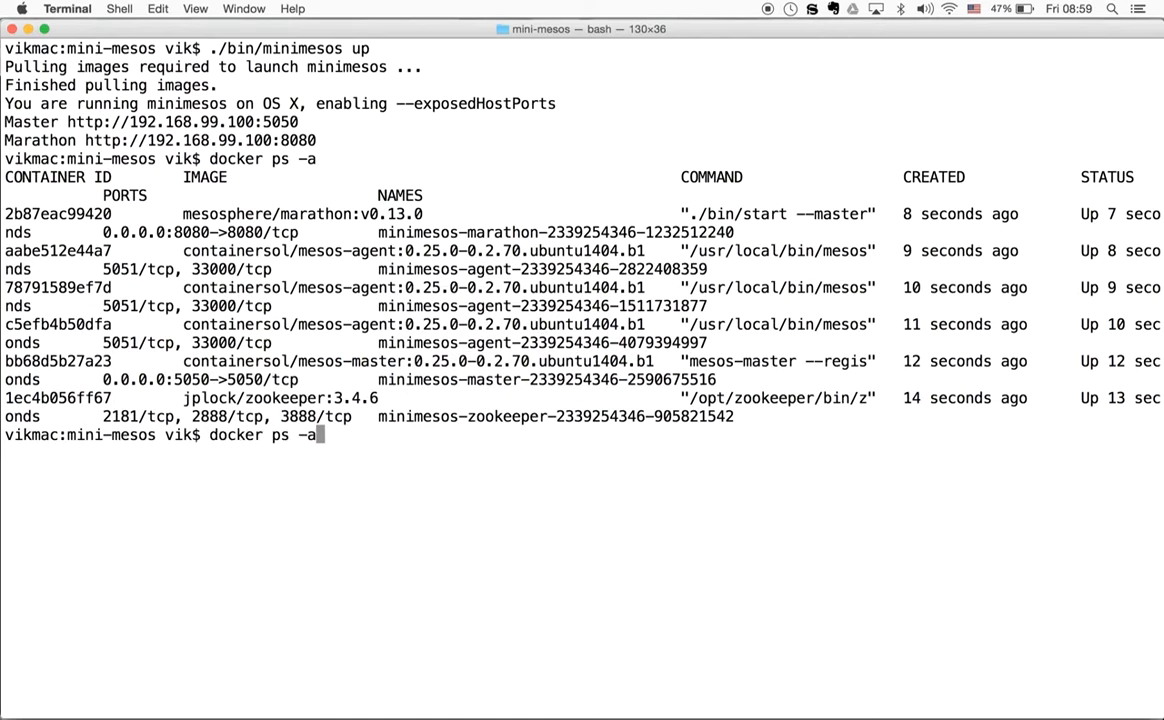
Run ./bin/minimesos install .minimesos/esj.json and return to the browser.
type("./bin/minimesos destroy")
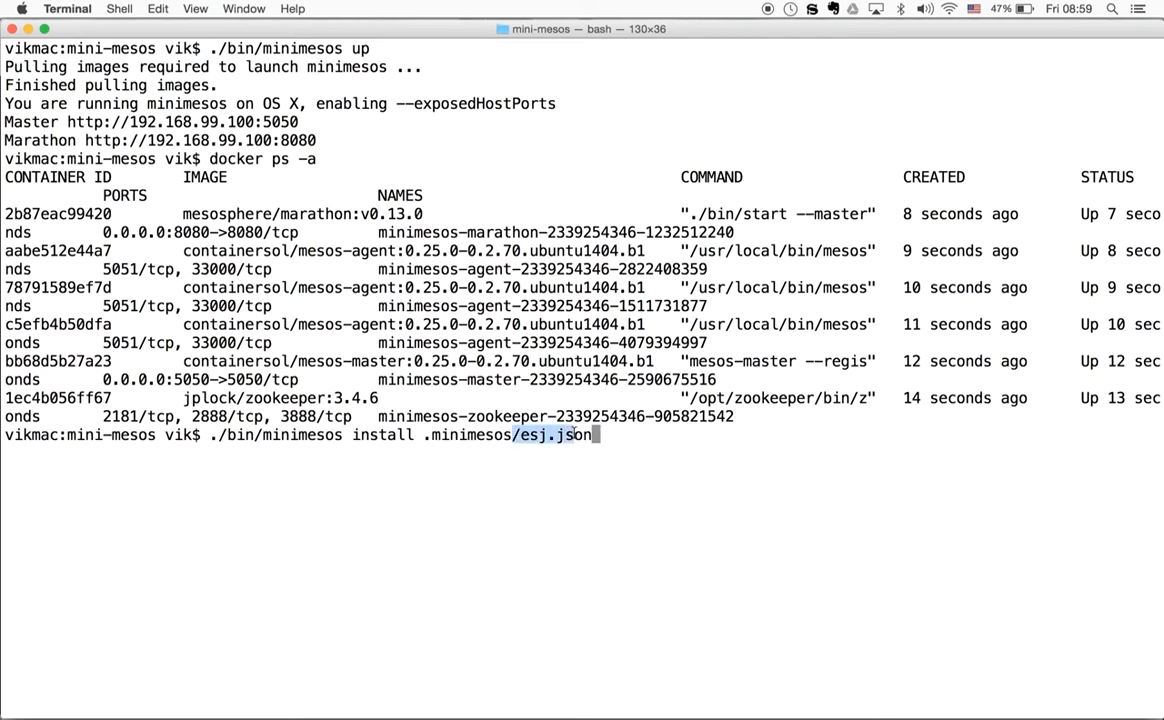
key("Return")
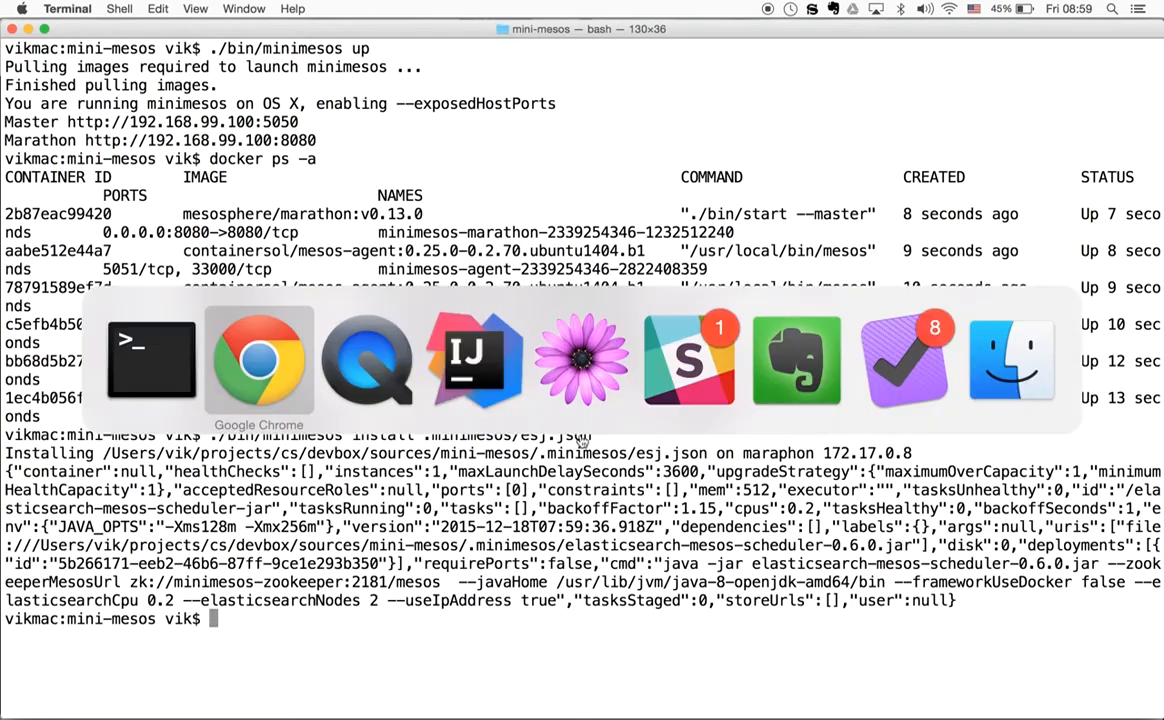
left_click(258, 360)
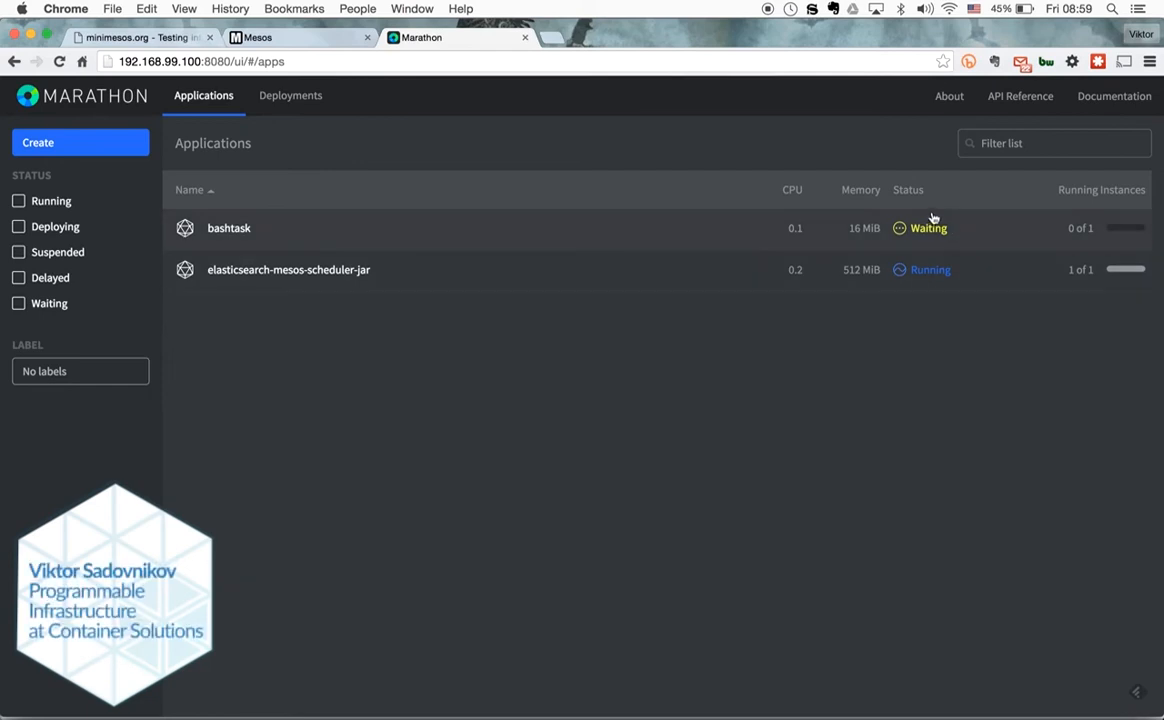
mouse_move(882, 306)
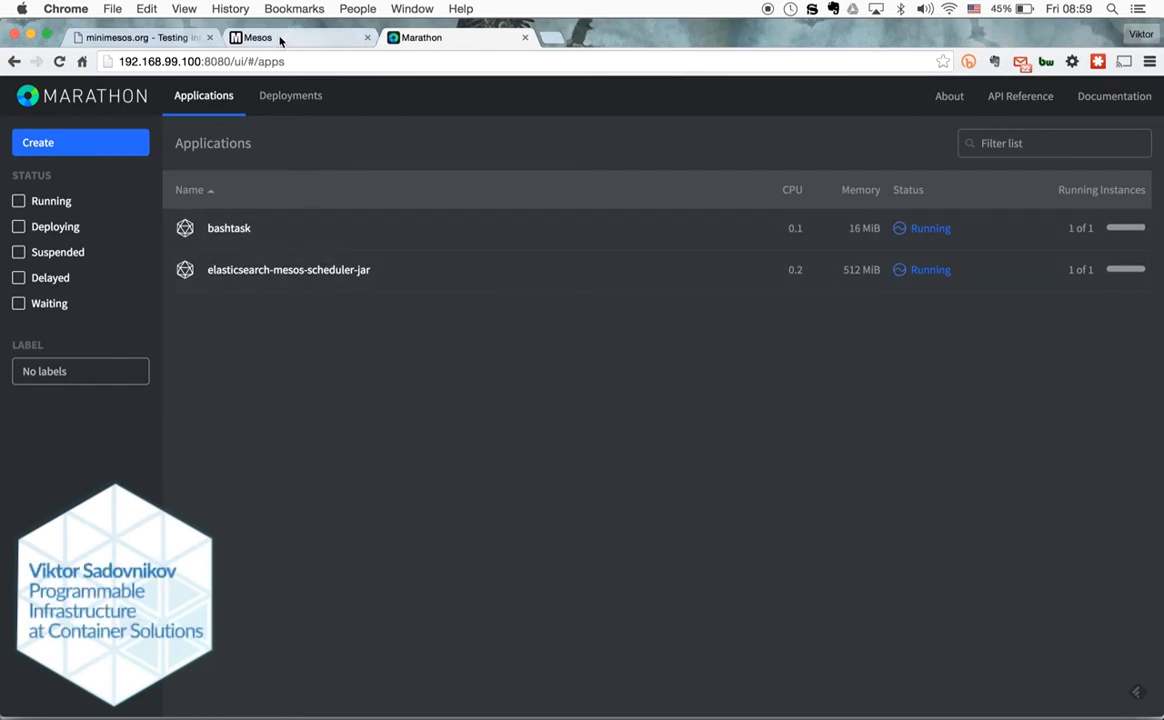
After bashtask shows Running beside the Elasticsearch scheduler, return to the Mesos overview.
left_click(290, 36)
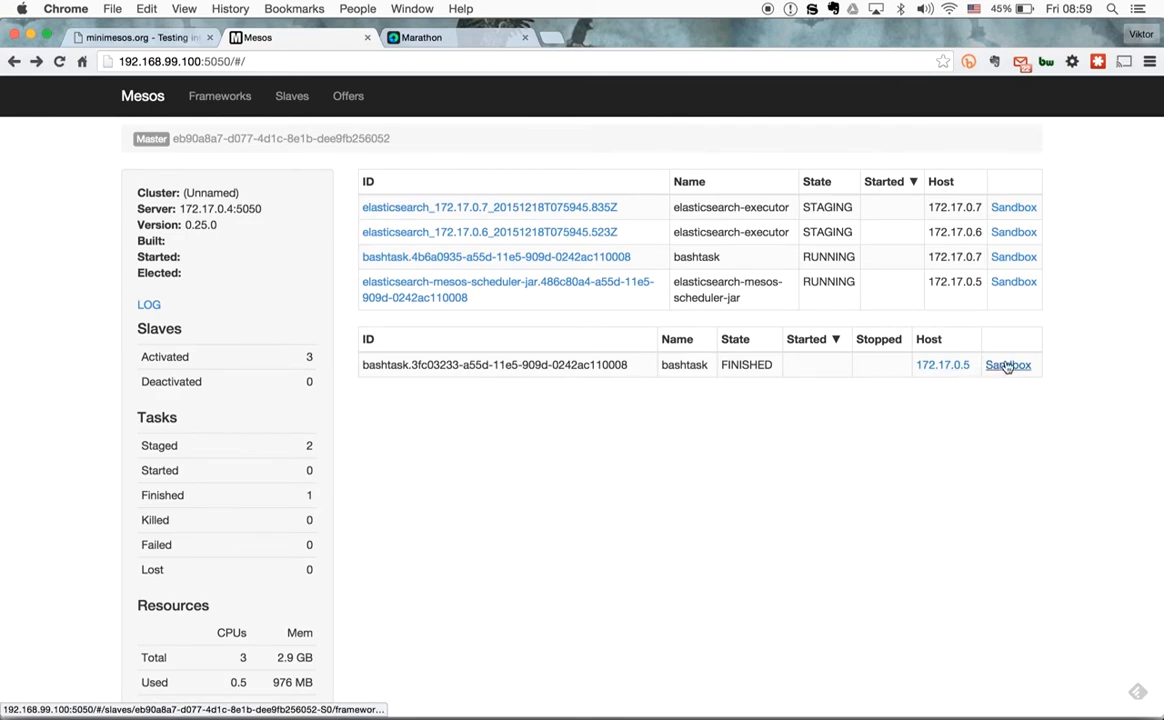
Browse the finished bashtask's sandbox and view its stdout log in the popup.
left_click(1008, 364)
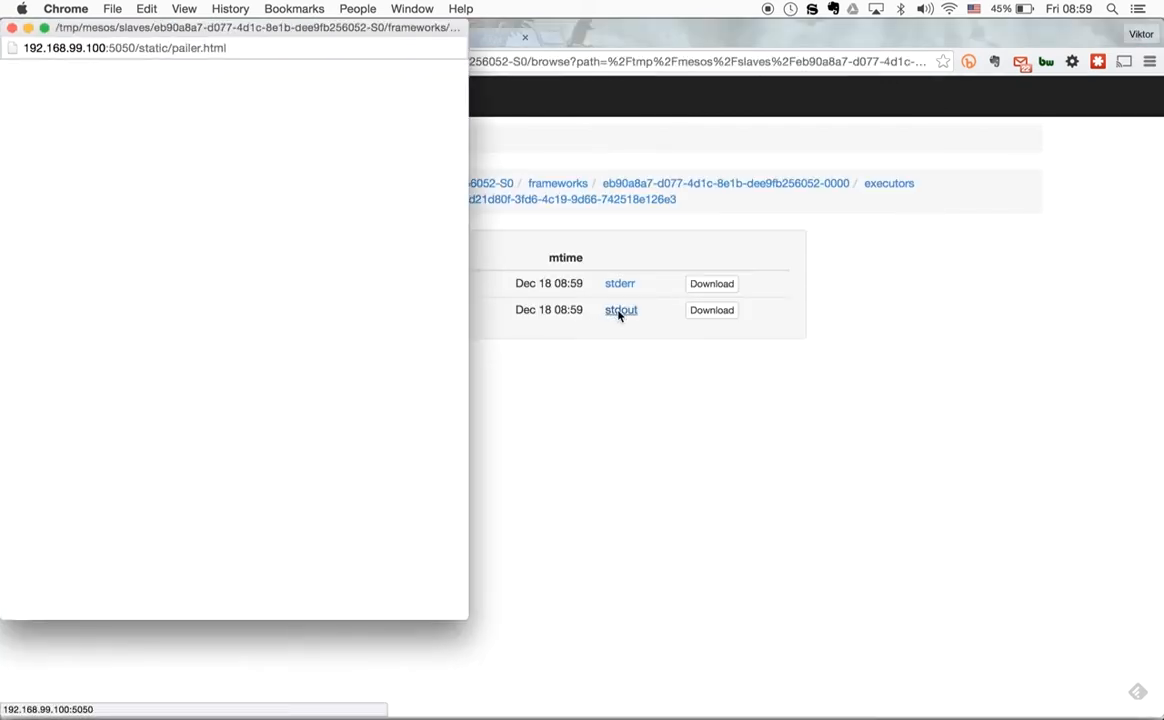
left_click(620, 308)
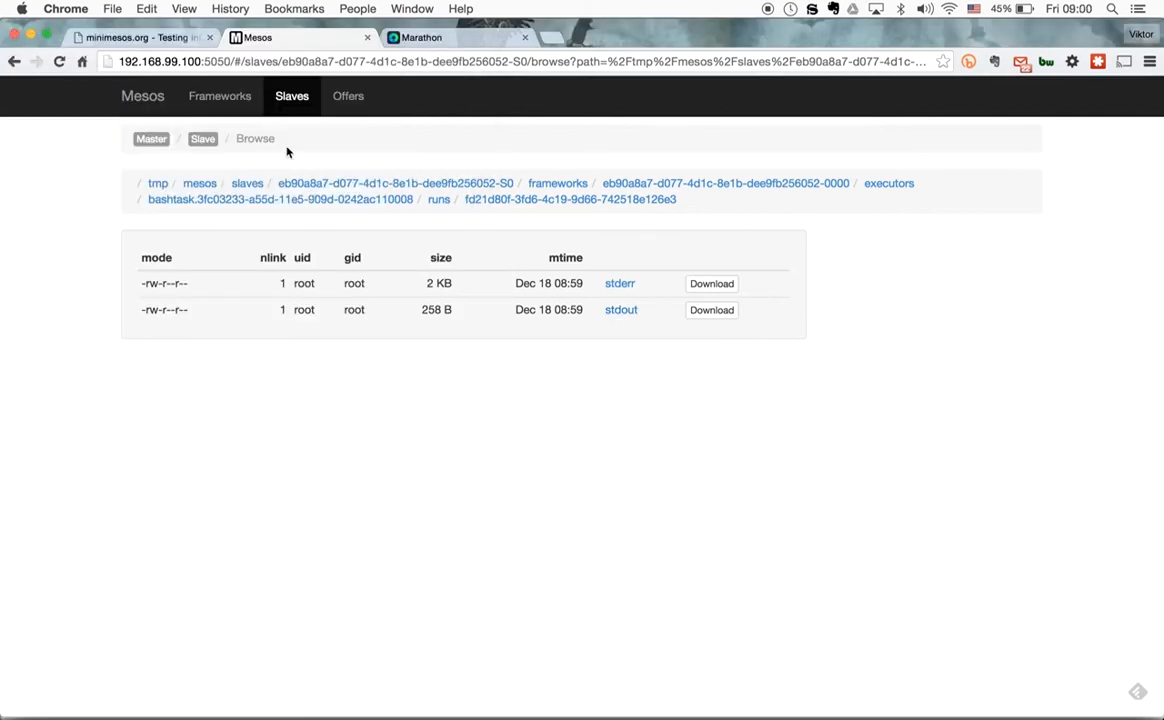
left_click(220, 96)
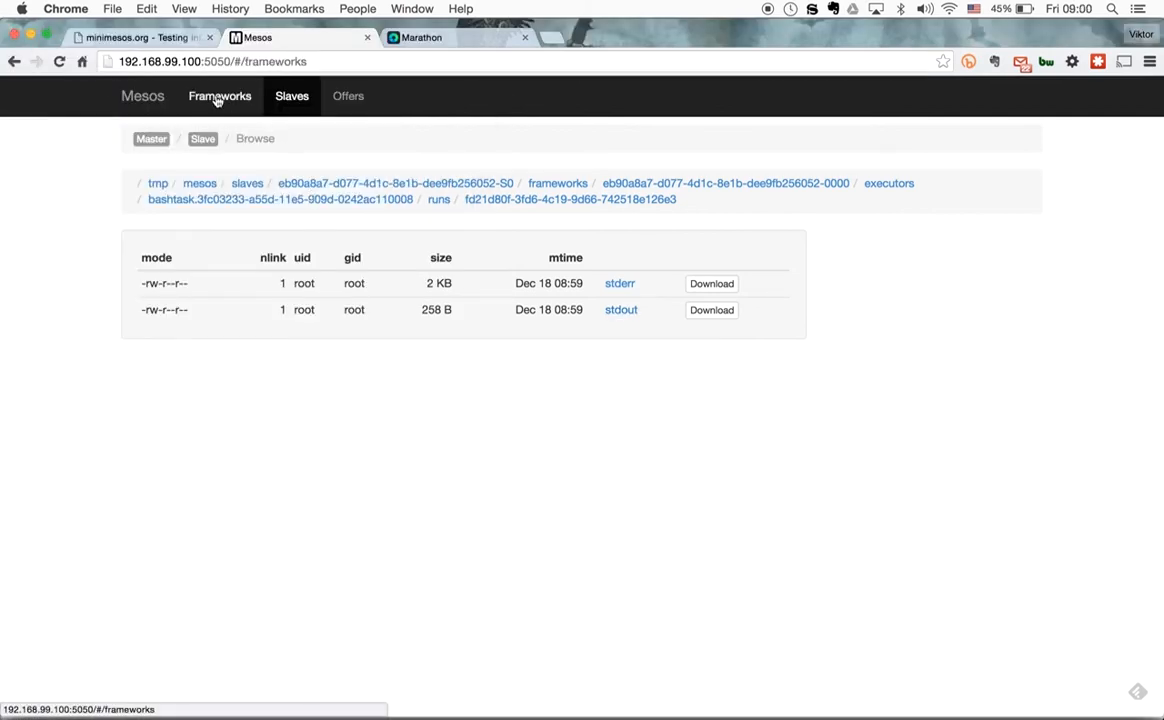
List the elasticsearch and marathon frameworks and view the elasticsearch framework's details.
left_click(220, 96)
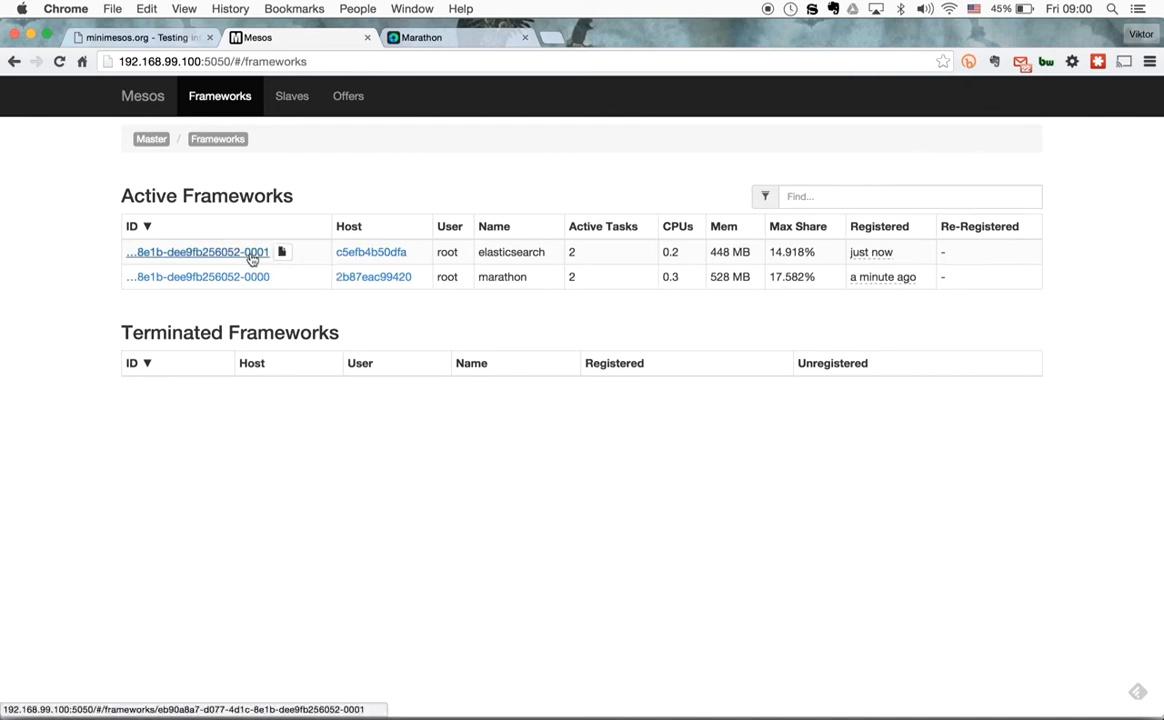
left_click(196, 252)
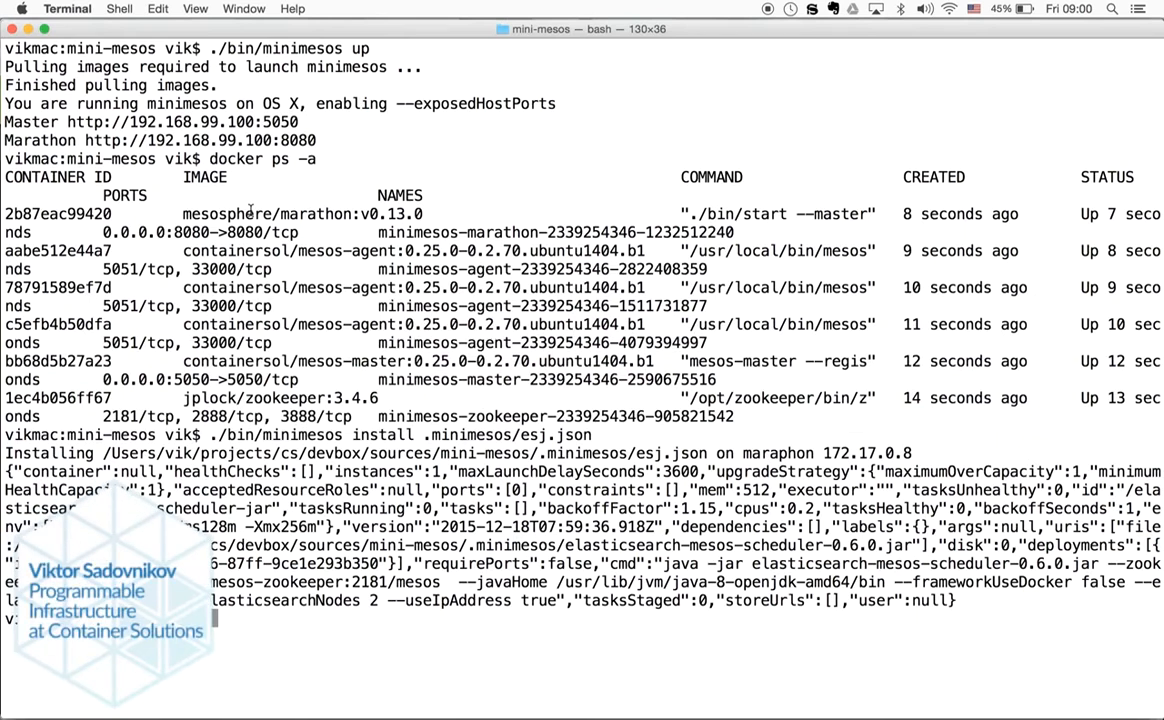
Run ./bin/minimesos destroy, verify docker ps -a lists nothing, and switch to IntelliJ.
type("./bin/minimesos up")
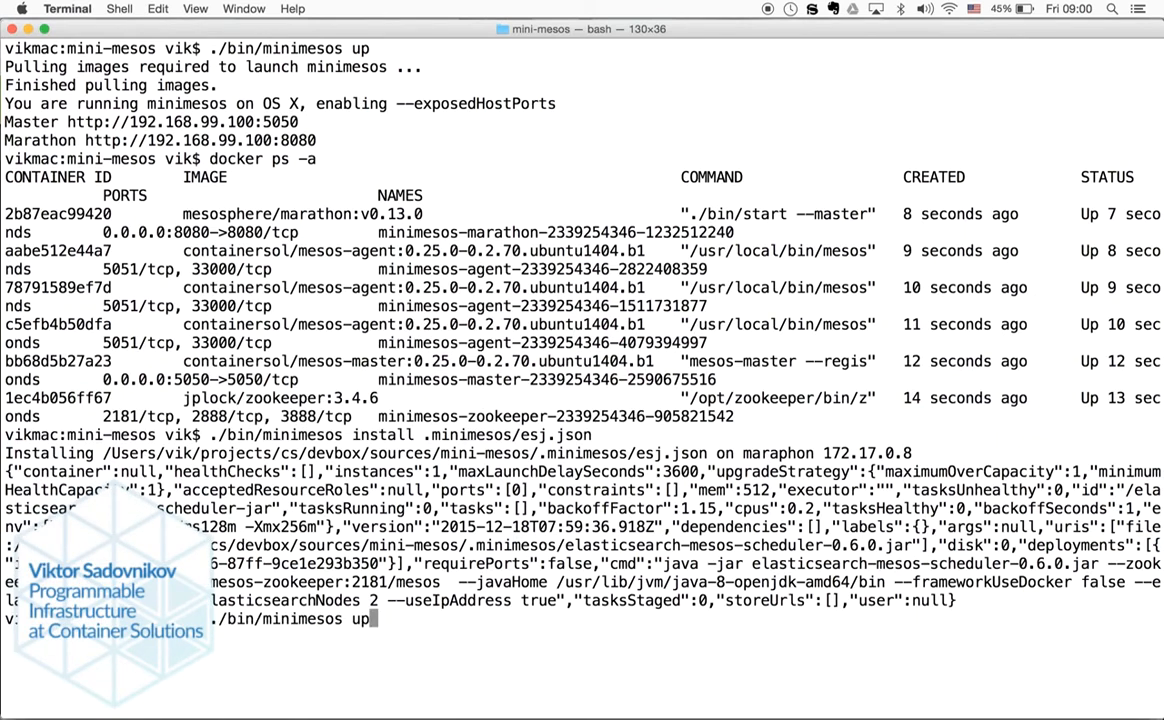
type("docker ps -a")
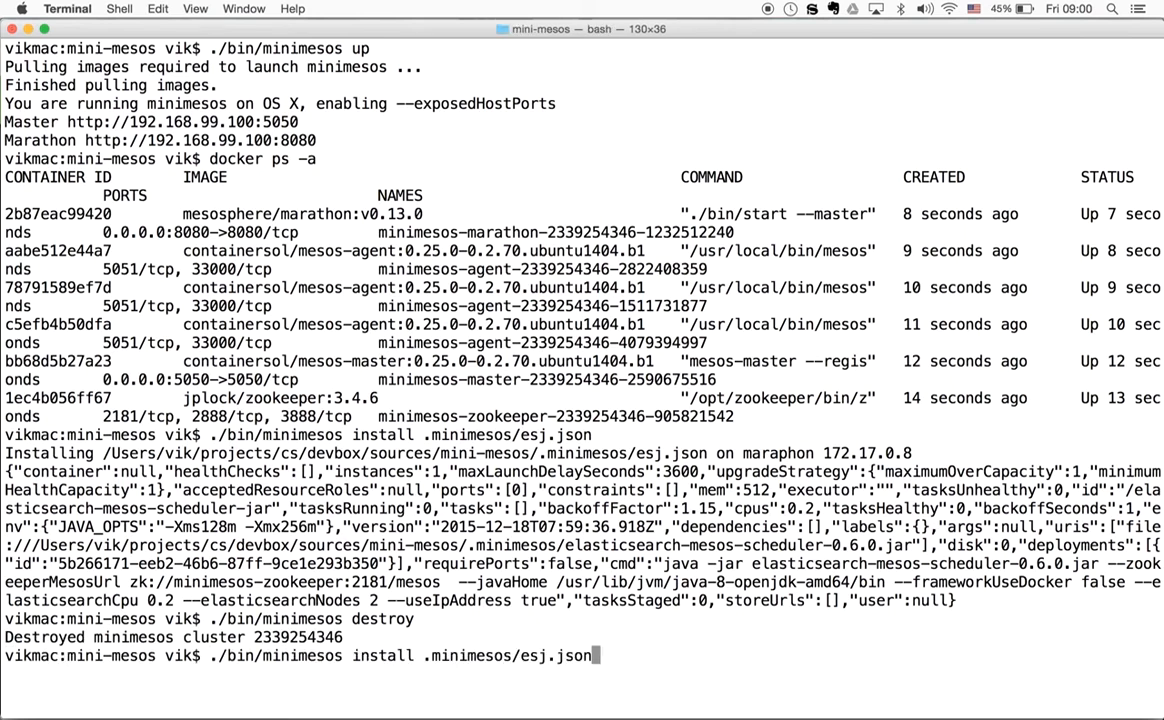
key("Return")
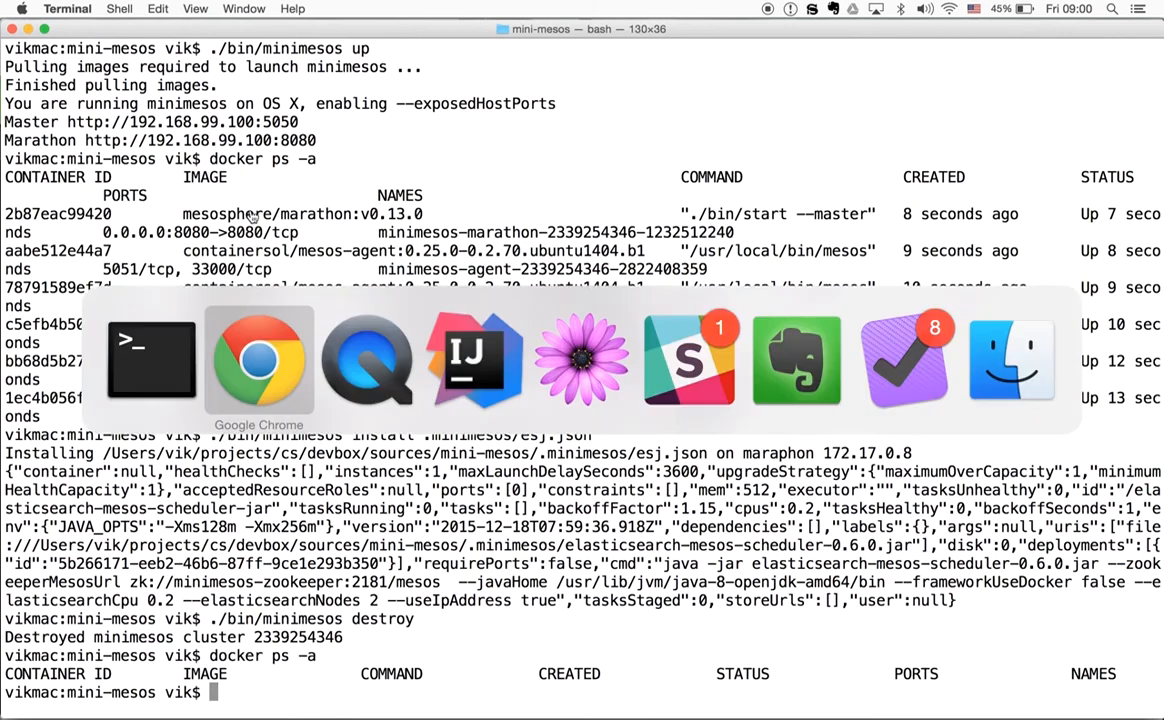
mouse_move(366, 360)
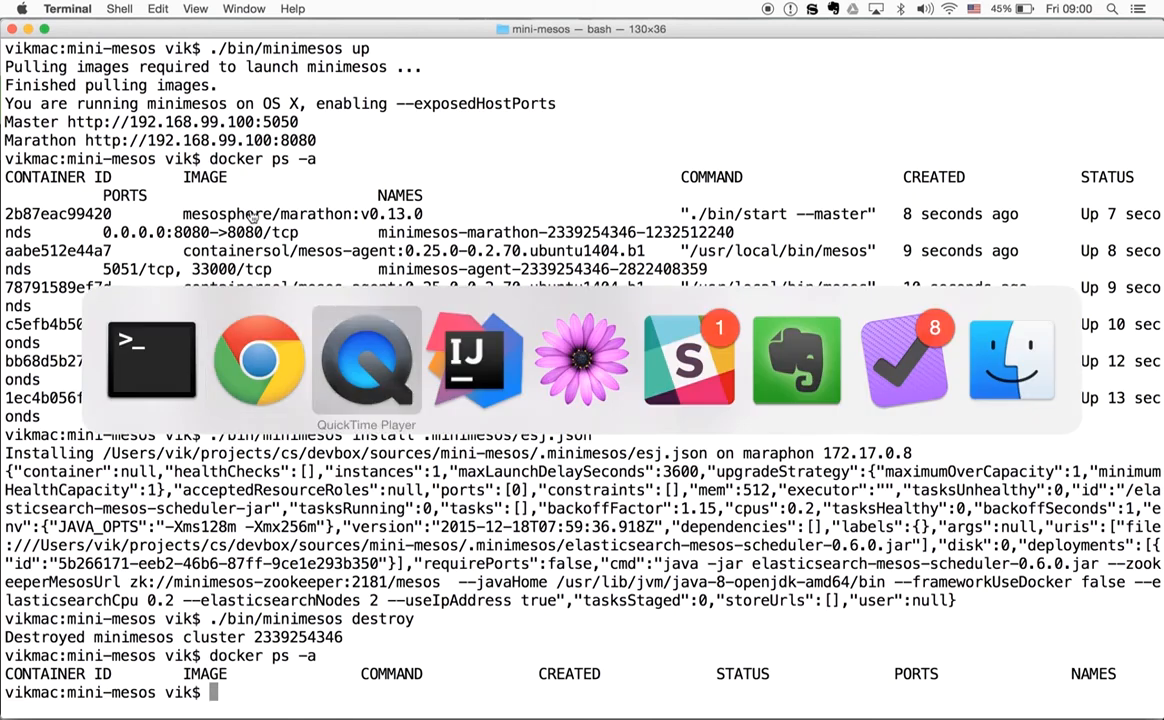
left_click(474, 360)
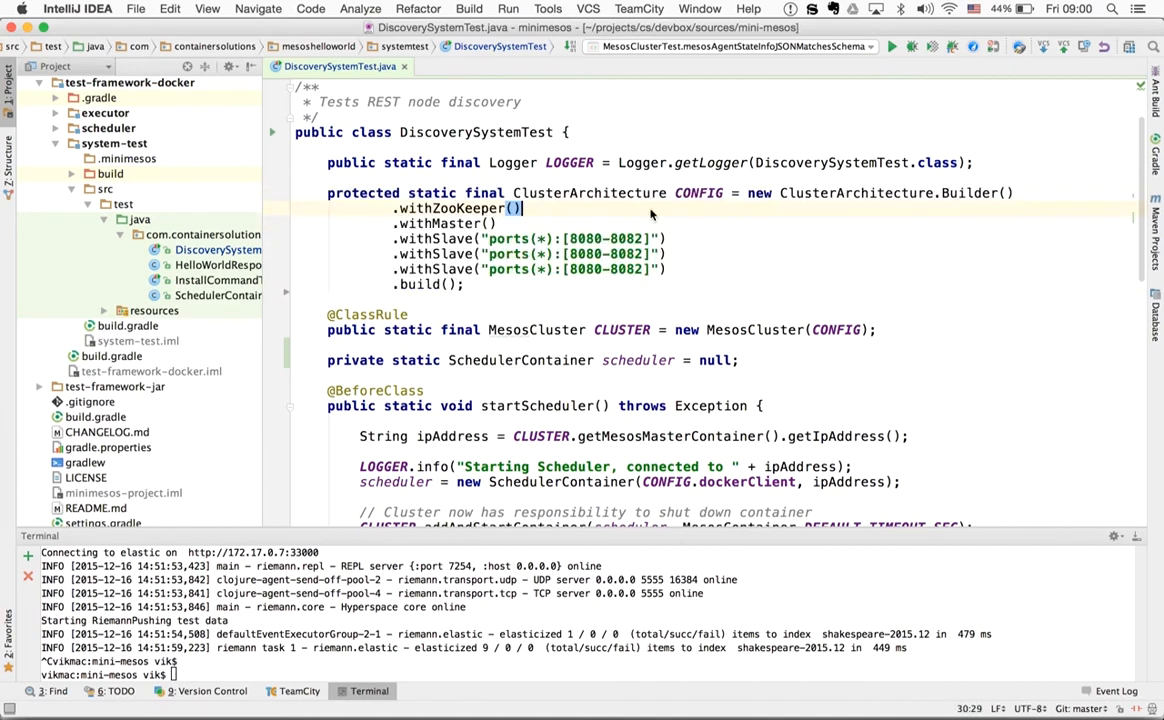
mouse_move(884, 336)
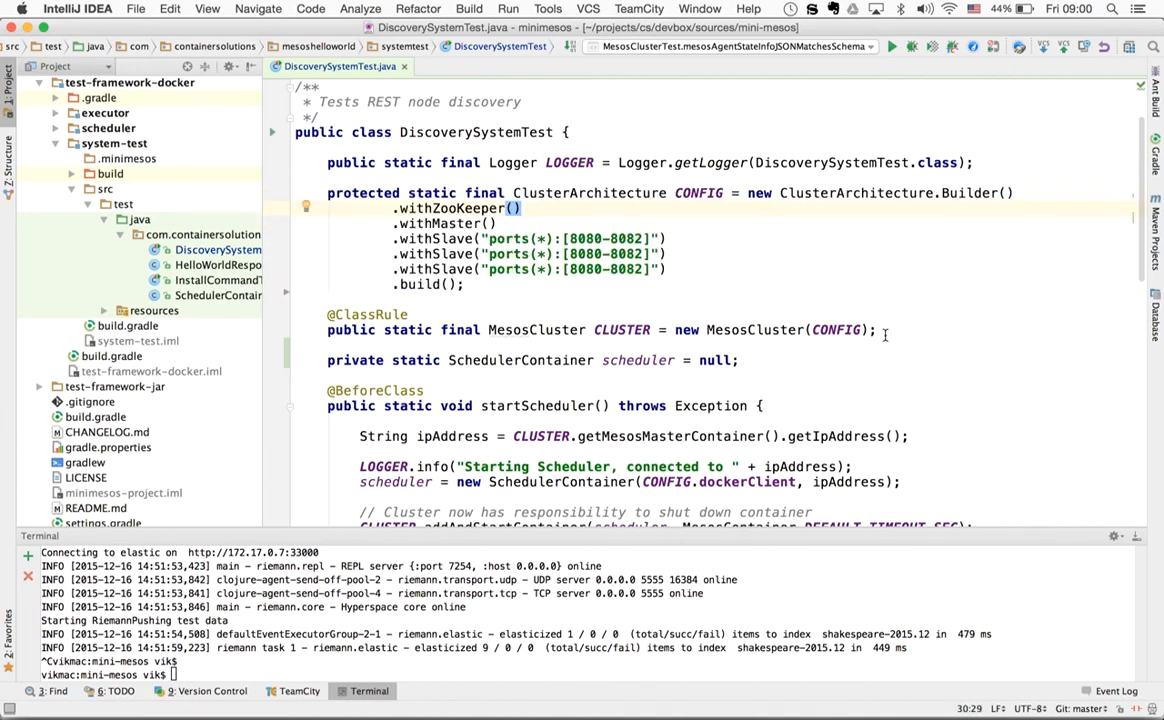
Highlight the ClusterArchitecture builder with ZooKeeper, master and three agents, and the MesosCluster rule.
left_click_drag(328, 192, 876, 330)
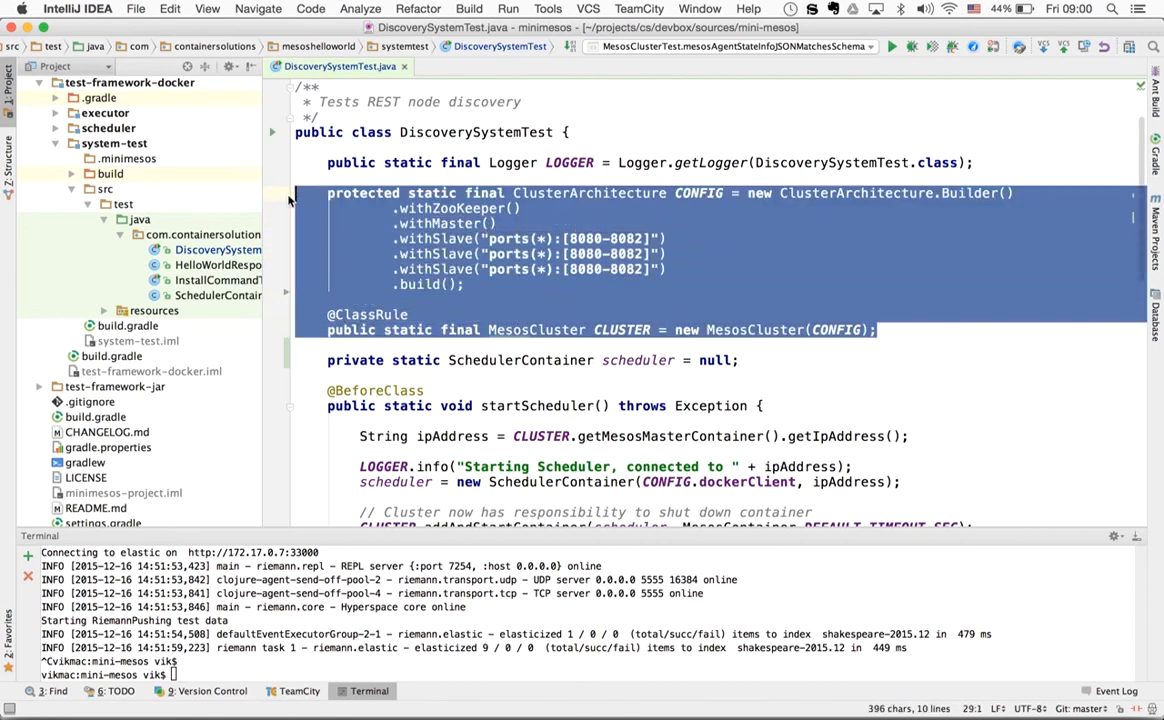
left_click(370, 238)
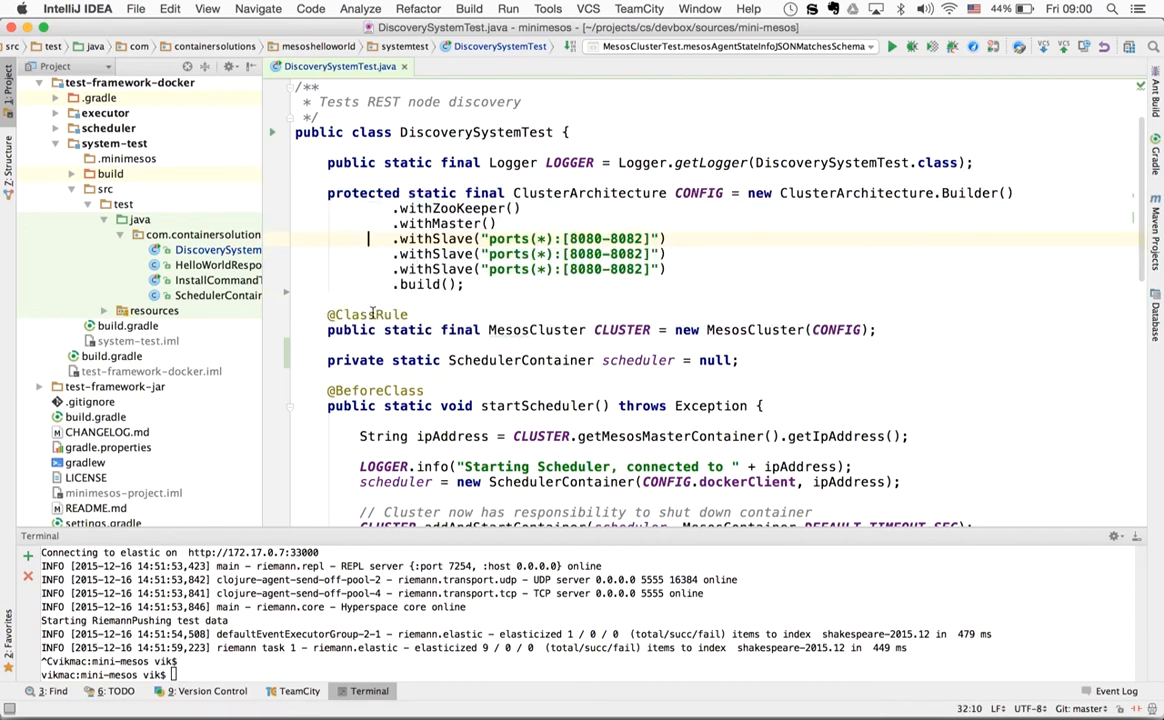